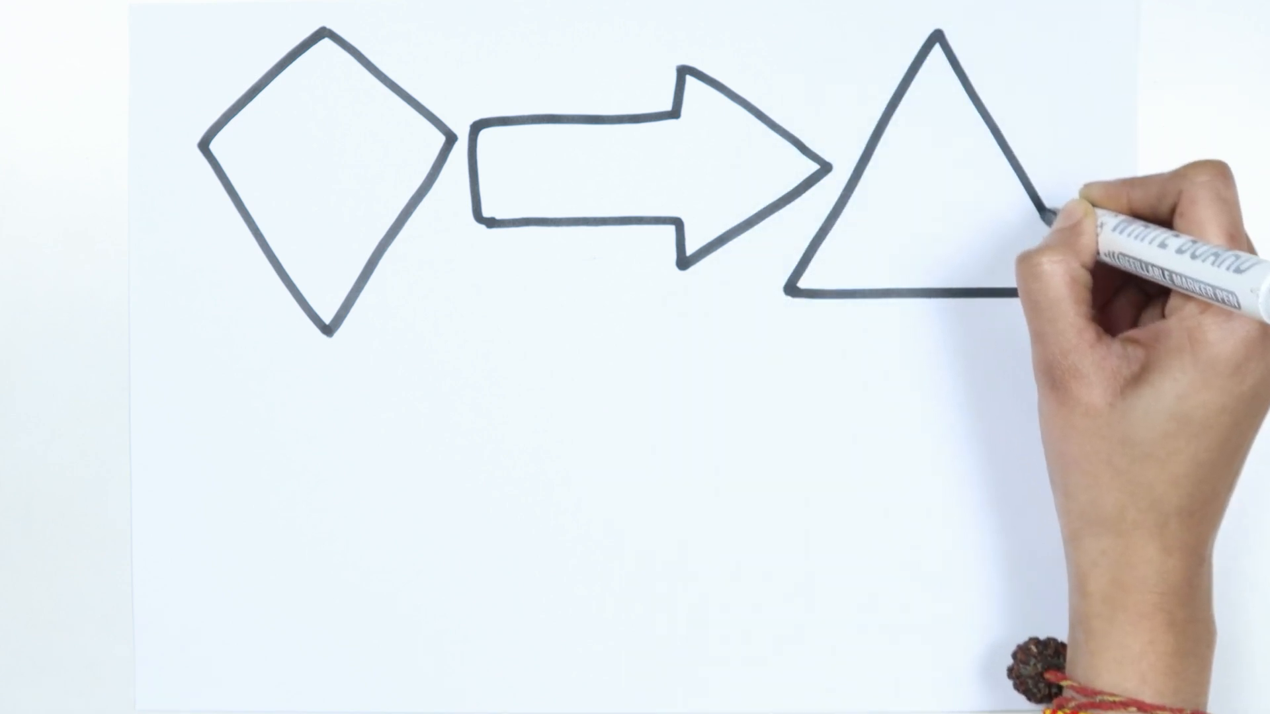
{"action": "type", "text": "TRIANGLE"}
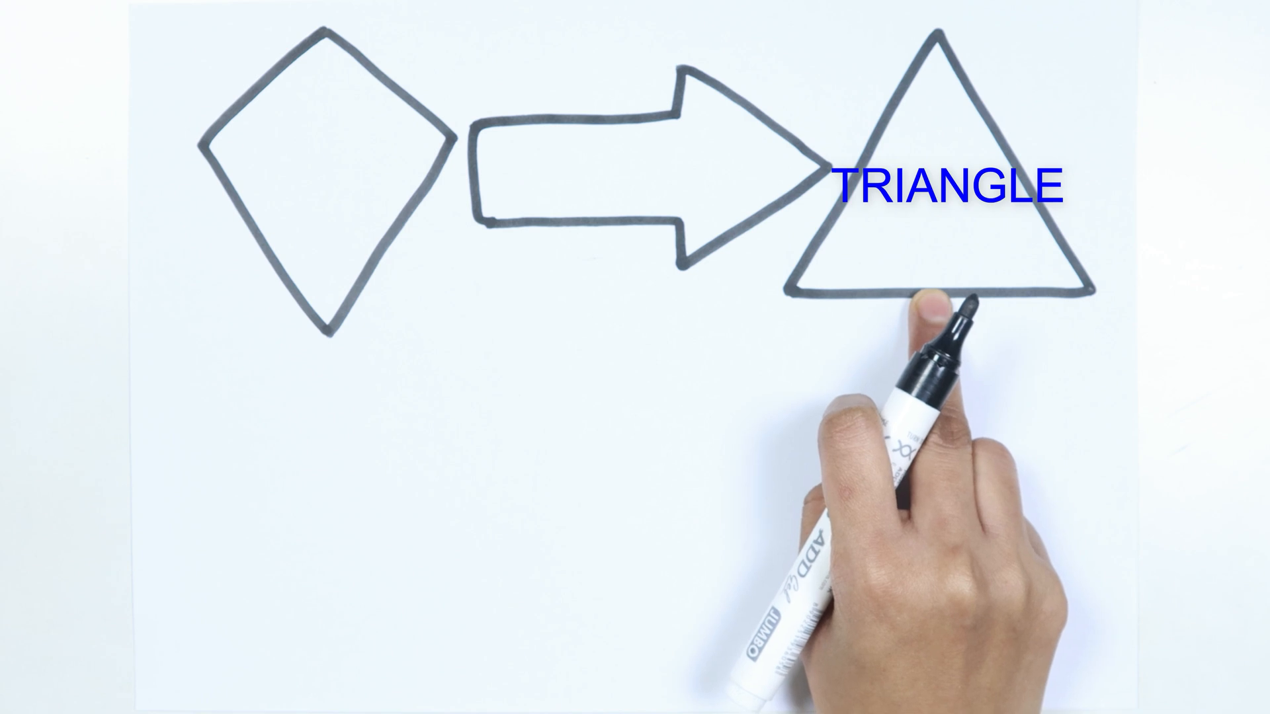